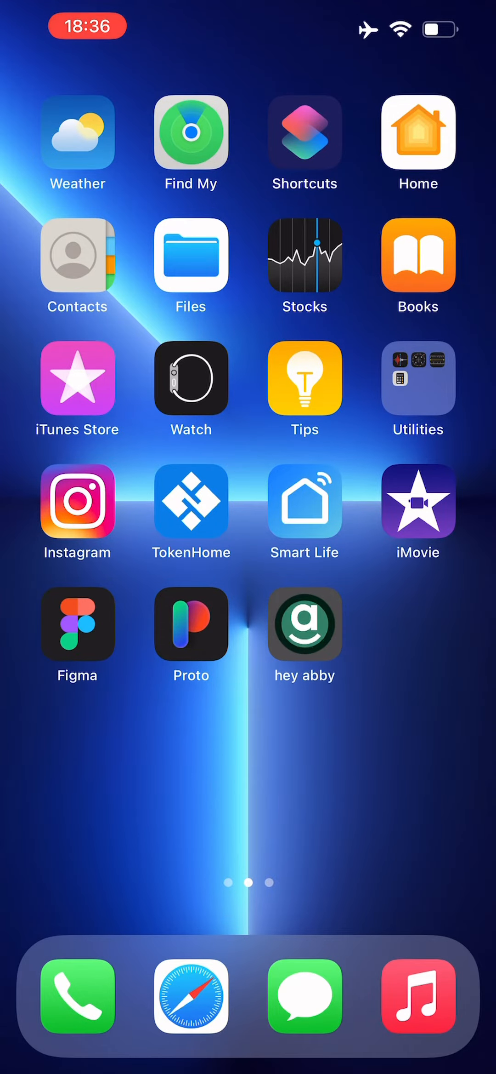
Launch the hey abby app from the Home Screen to reach its login page.
{"action": "left_click", "coordinate": [304, 625]}
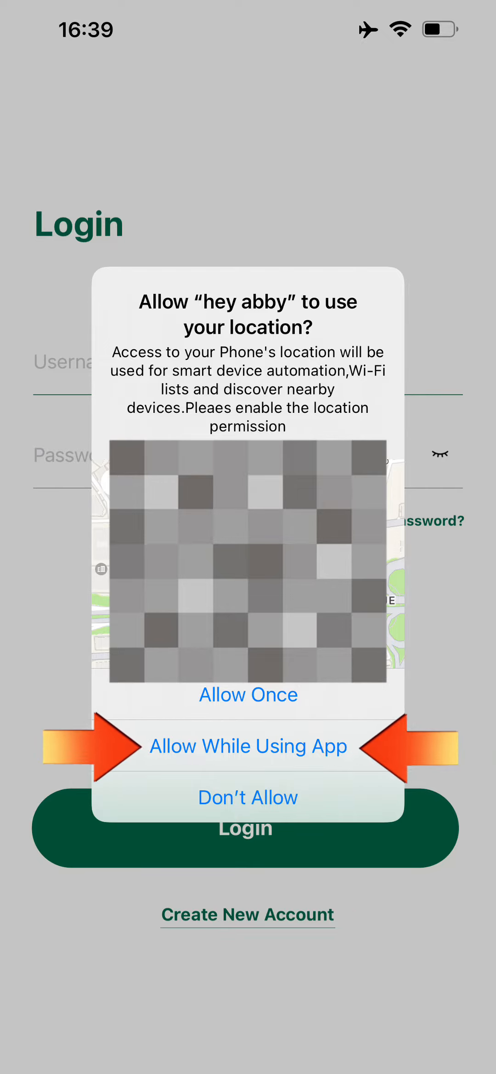
Grant location access with 'Allow While Using App' and enter the account username.
{"action": "left_click", "coordinate": [248, 746]}
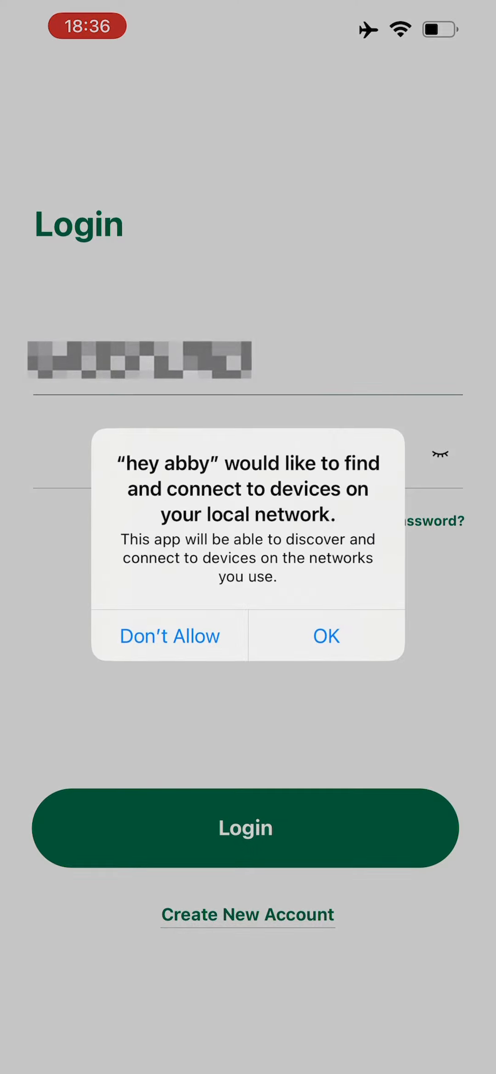
Allow local network access, start 'Add abby', and add the discovered grow box.
{"action": "left_click", "coordinate": [326, 635]}
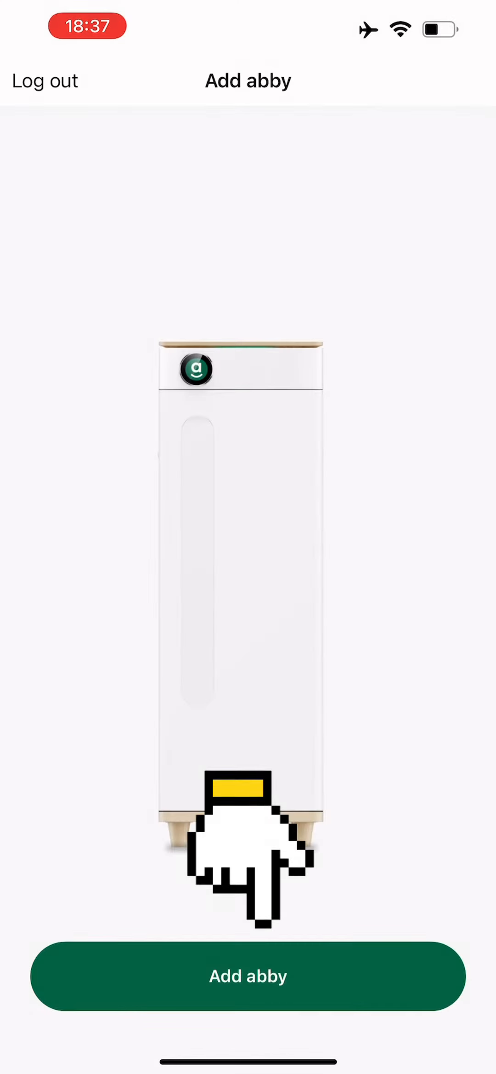
{"action": "left_click", "coordinate": [249, 976]}
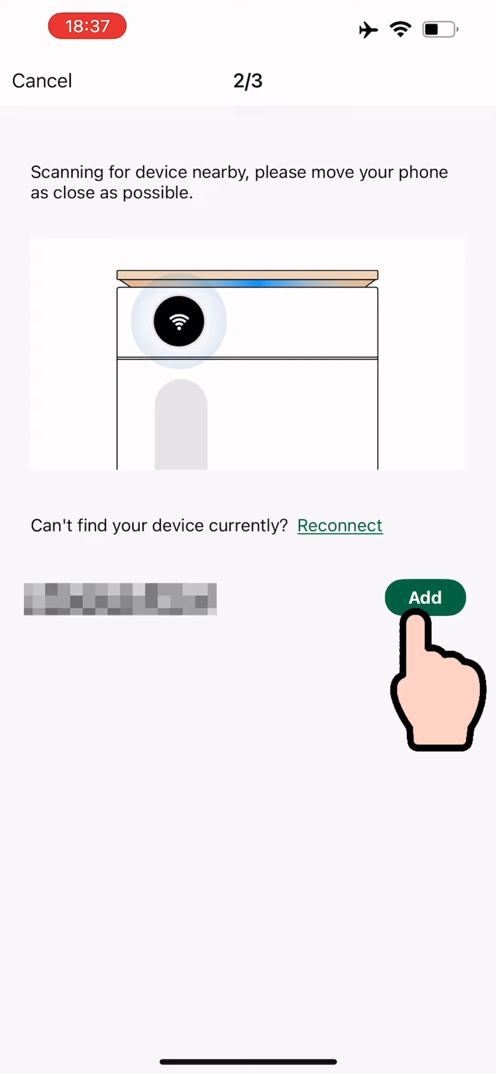
{"action": "left_click", "coordinate": [425, 598]}
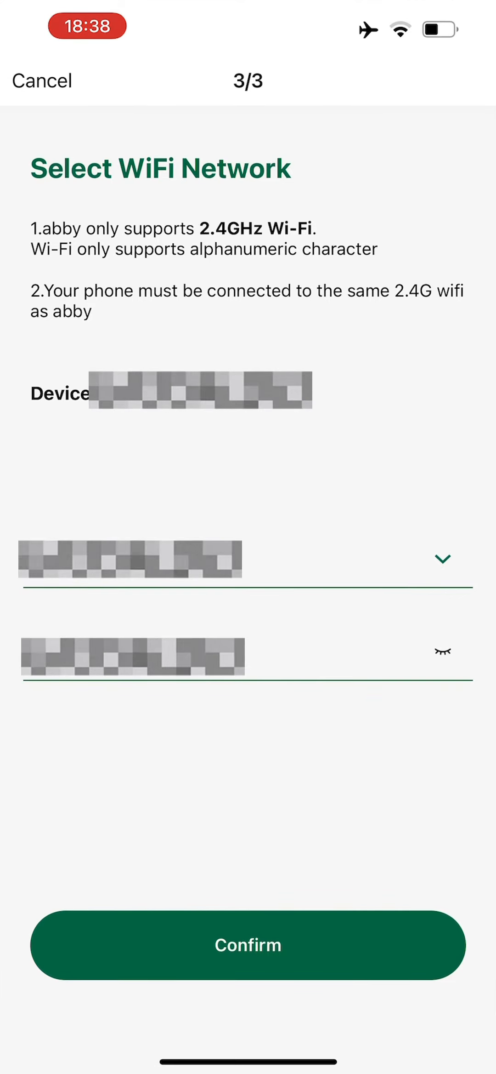
Reveal the Wi-Fi password, then return to the 2/3 scanning screen listing the abby.
{"action": "left_click", "coordinate": [443, 651]}
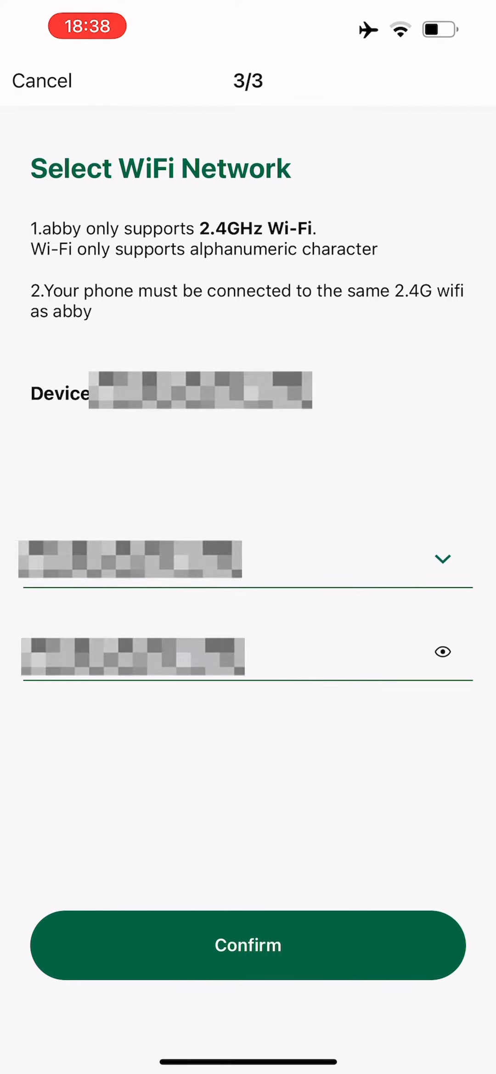
{"action": "left_click", "coordinate": [248, 945]}
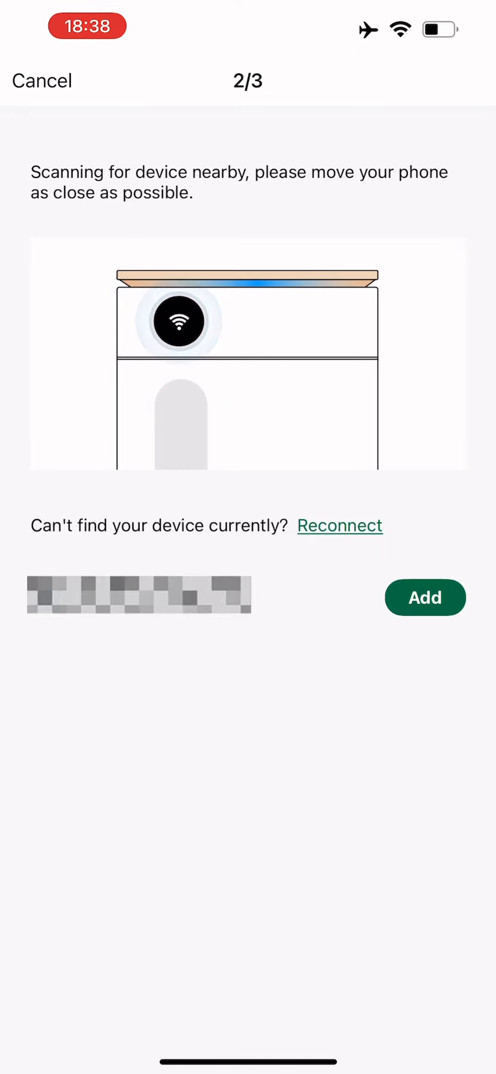
Add the discovered abby again and confirm connection to the 2.4G Wi-Fi network.
{"action": "left_click", "coordinate": [425, 598]}
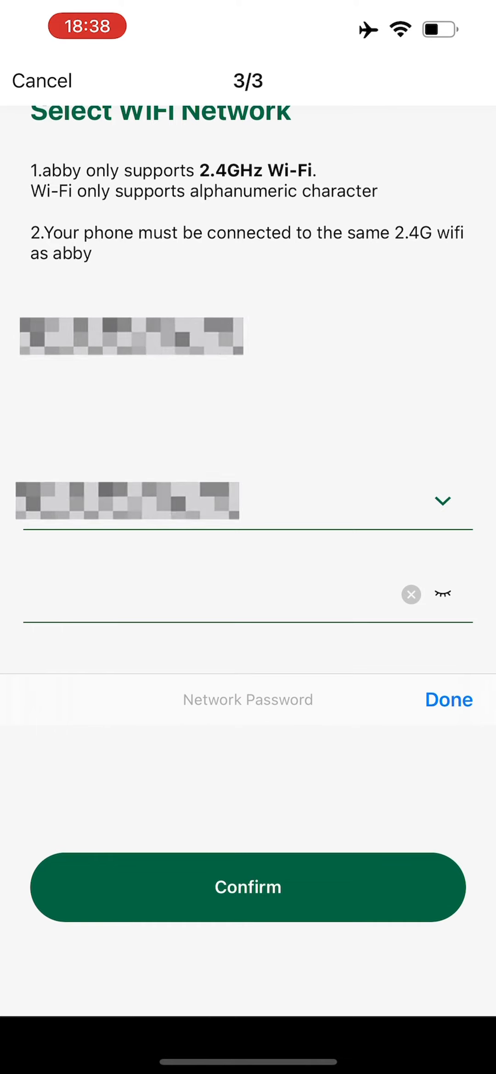
{"action": "left_click", "coordinate": [248, 886]}
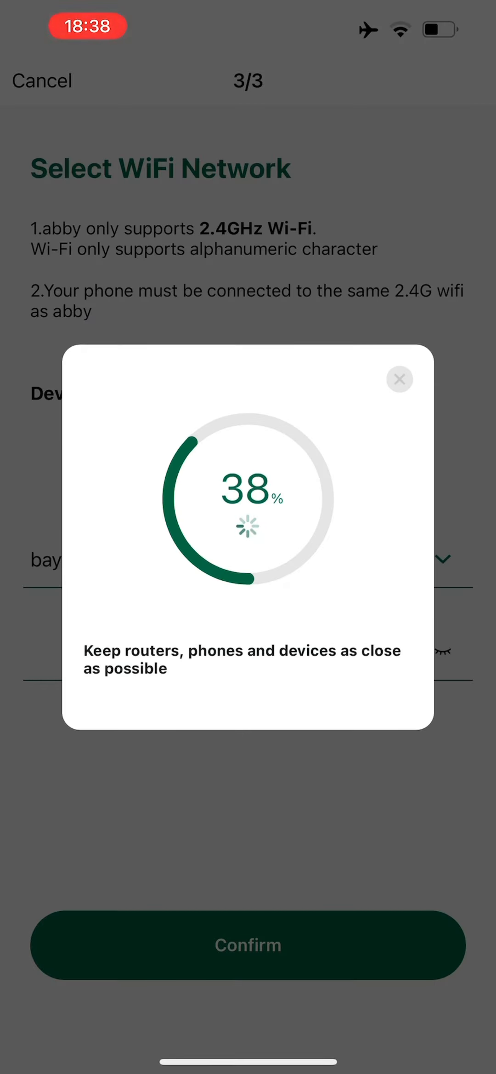